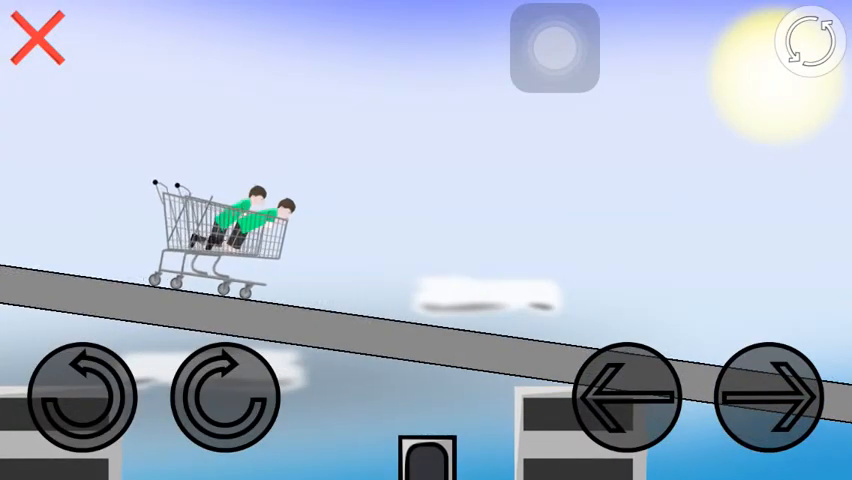
# Step: Accelerate the shopping cart along the ramps, tilting to stay upright, until it slams into the wall
pyautogui.click(768, 398)
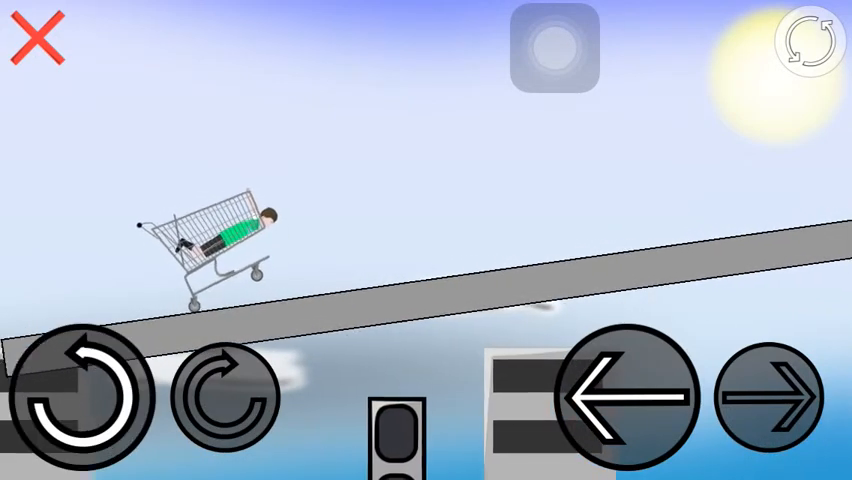
pyautogui.click(768, 400)
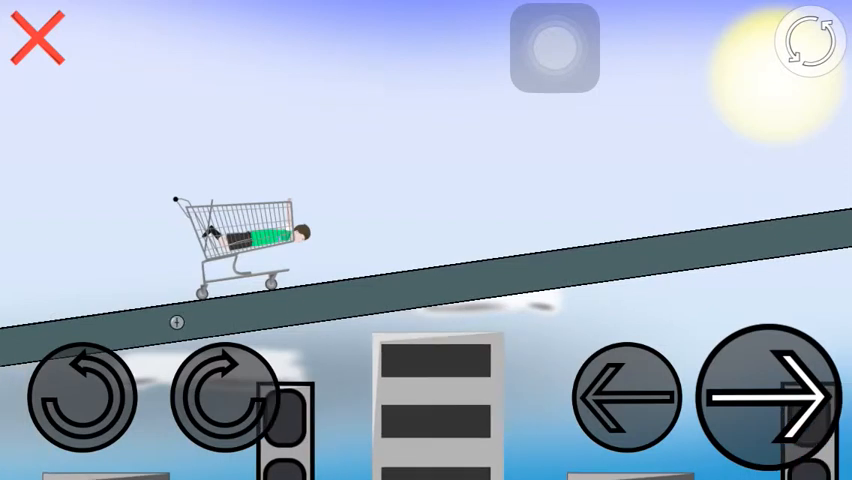
pyautogui.click(82, 396)
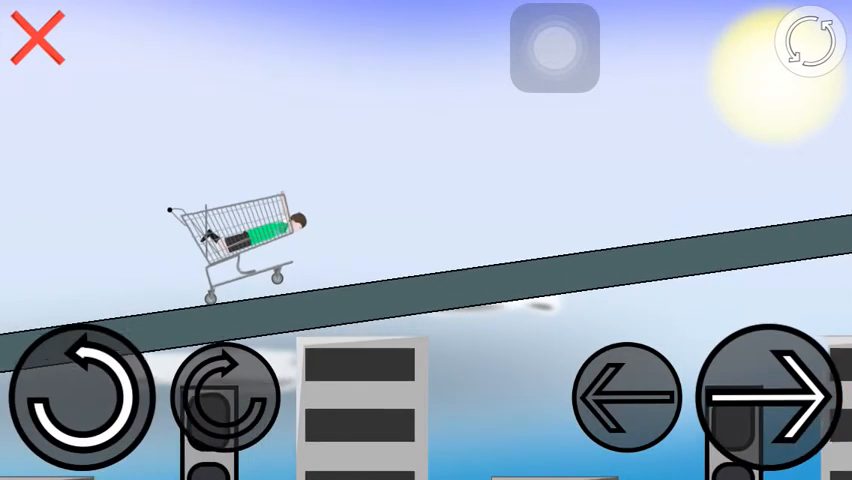
pyautogui.click(766, 400)
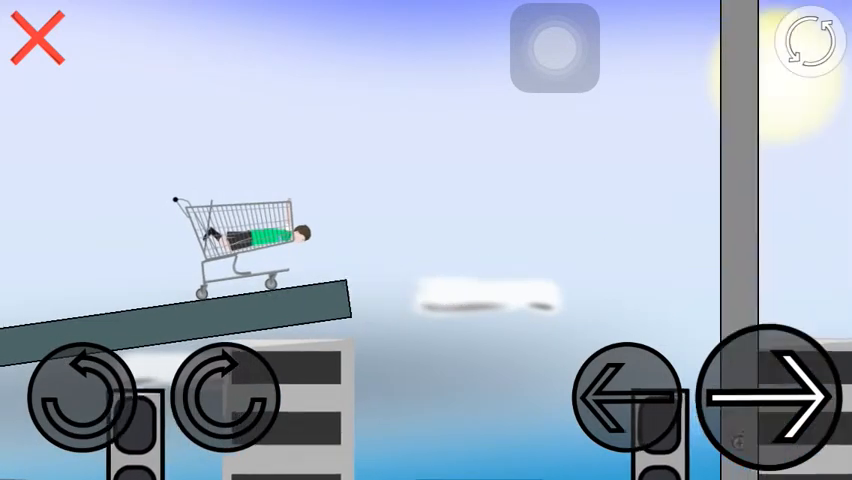
pyautogui.click(768, 396)
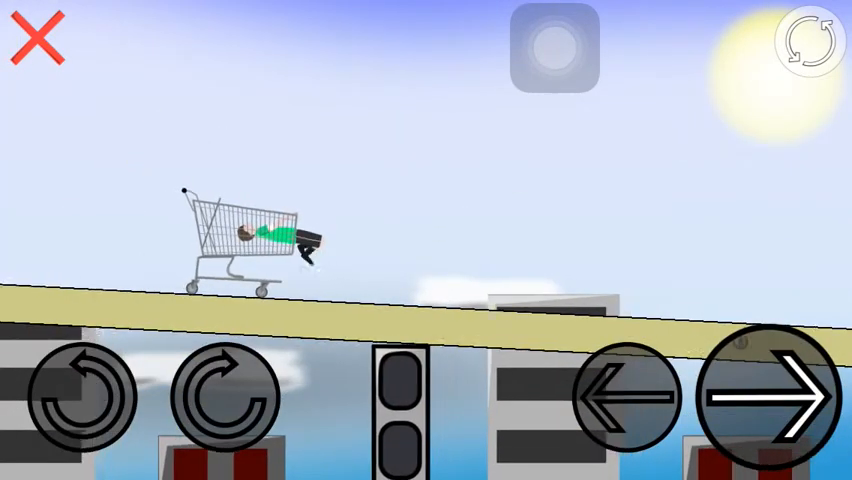
pyautogui.click(772, 396)
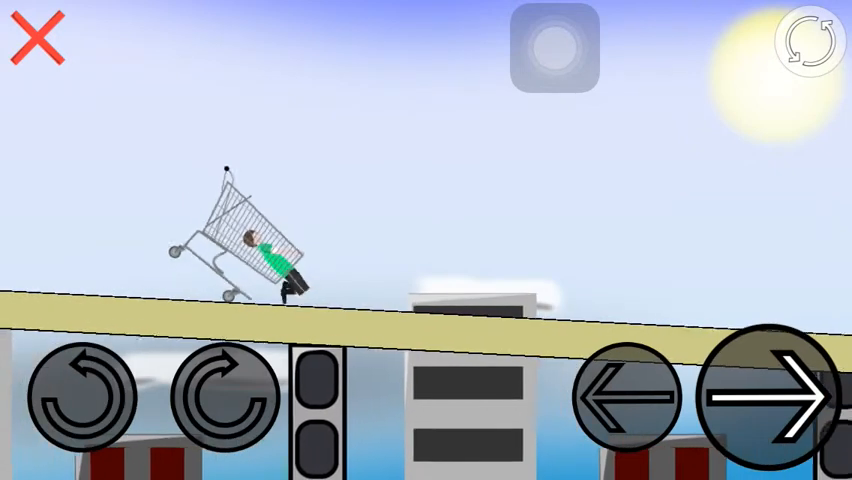
pyautogui.click(770, 396)
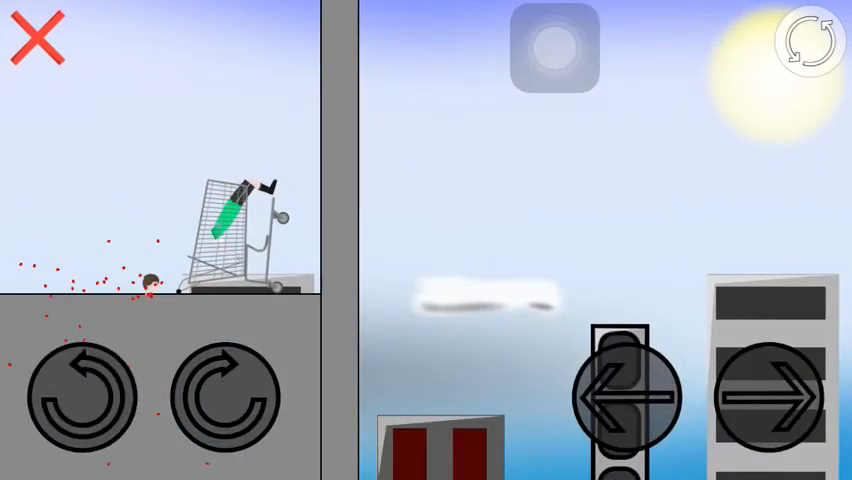
# Step: Restart the ramp run and accelerate again until the cart crashes and Game 1 ends as a loss
pyautogui.click(770, 396)
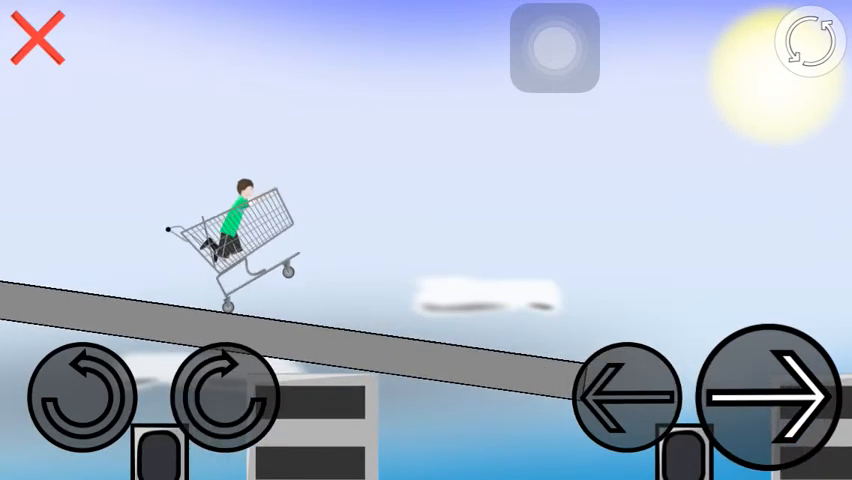
pyautogui.click(772, 400)
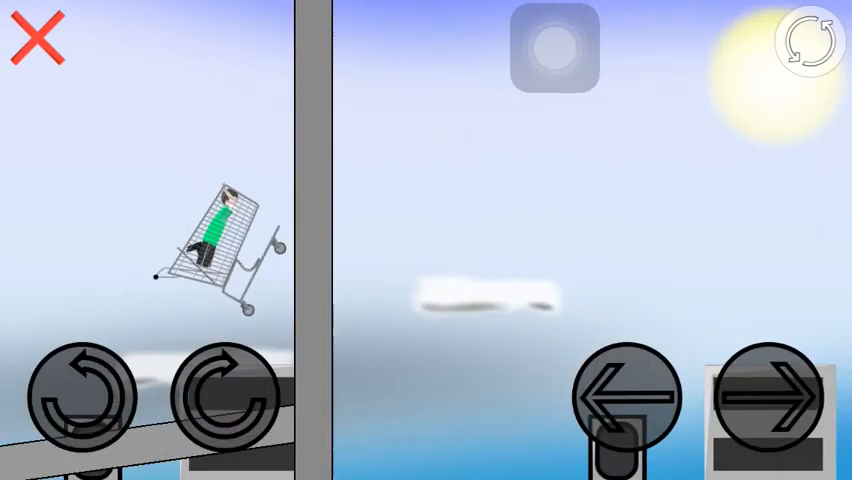
pyautogui.click(626, 400)
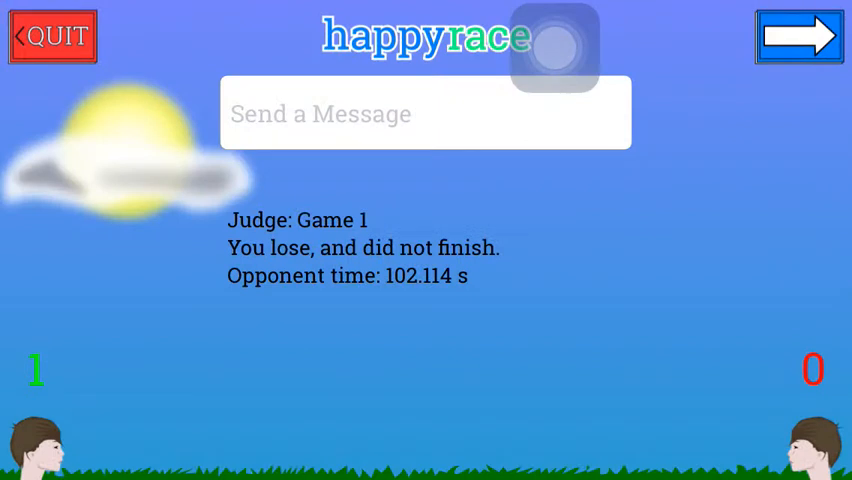
# Step: Mark ready on the results screen so the grassy shopping-cart level loads
pyautogui.click(800, 36)
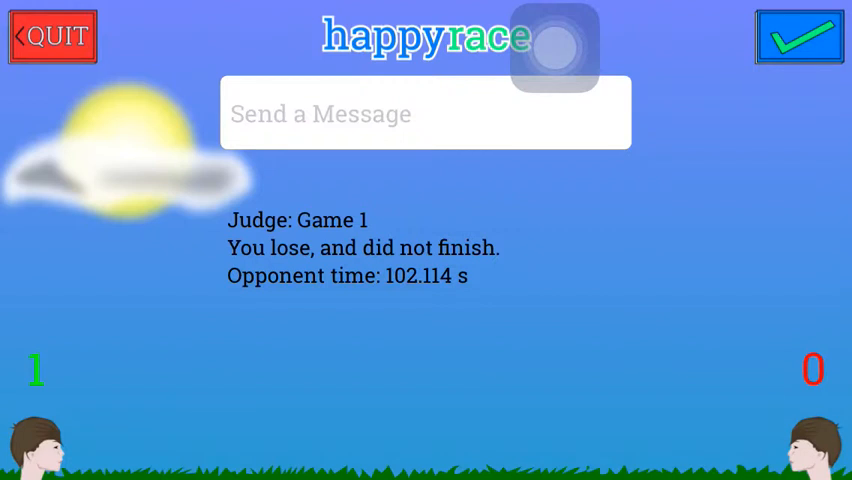
pyautogui.click(800, 36)
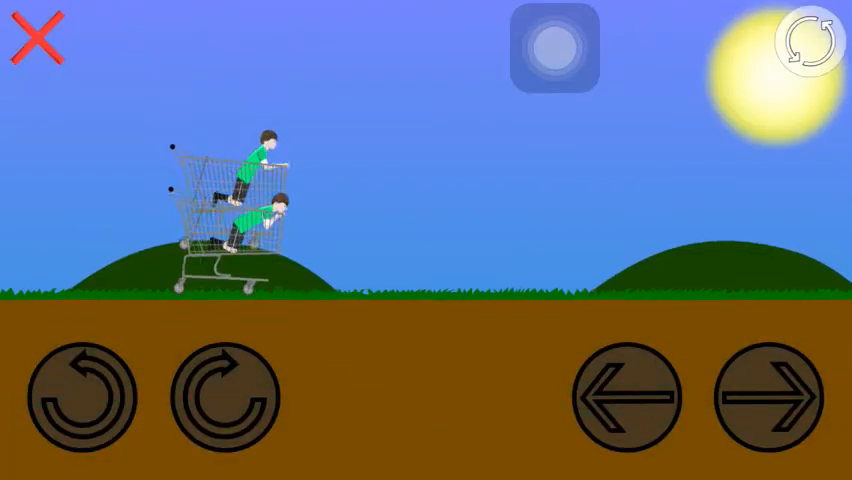
# Step: Drive the cart at the red umbrella obstacle, reversing and tilting after each crash
pyautogui.click(768, 396)
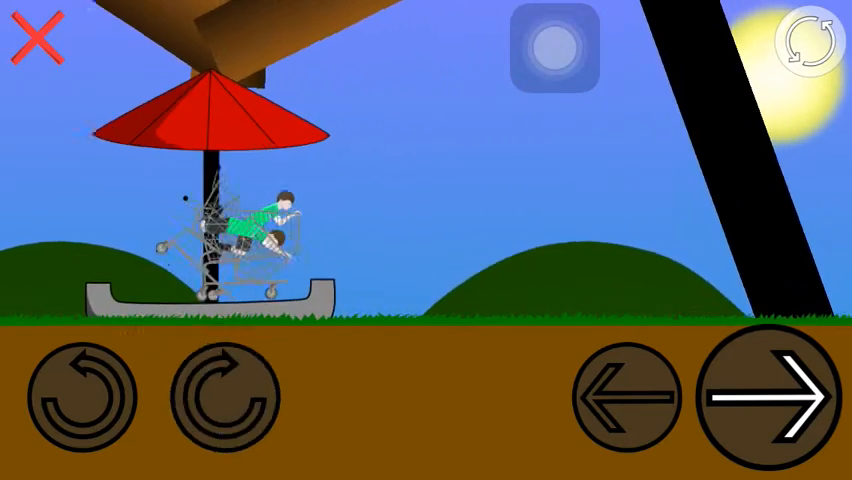
pyautogui.click(82, 396)
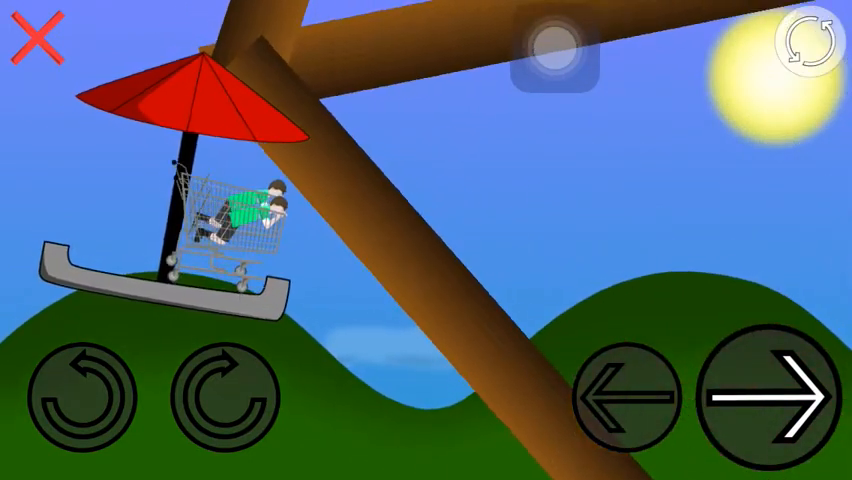
pyautogui.click(222, 396)
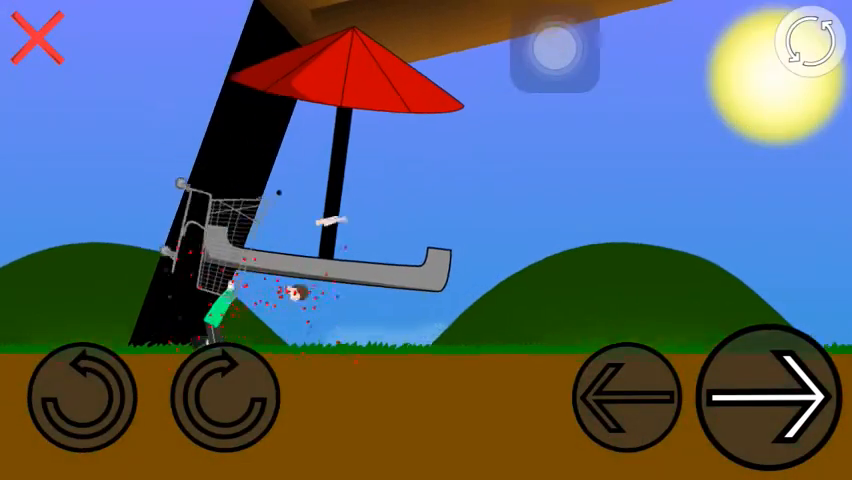
pyautogui.click(766, 396)
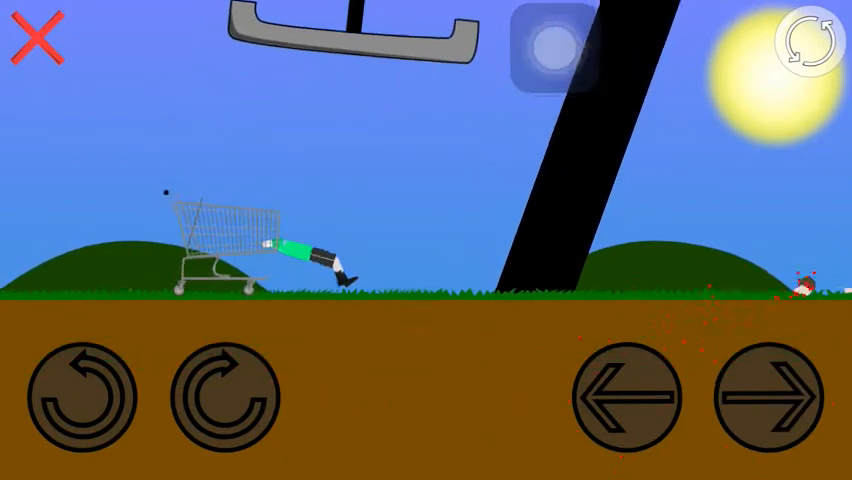
pyautogui.click(768, 396)
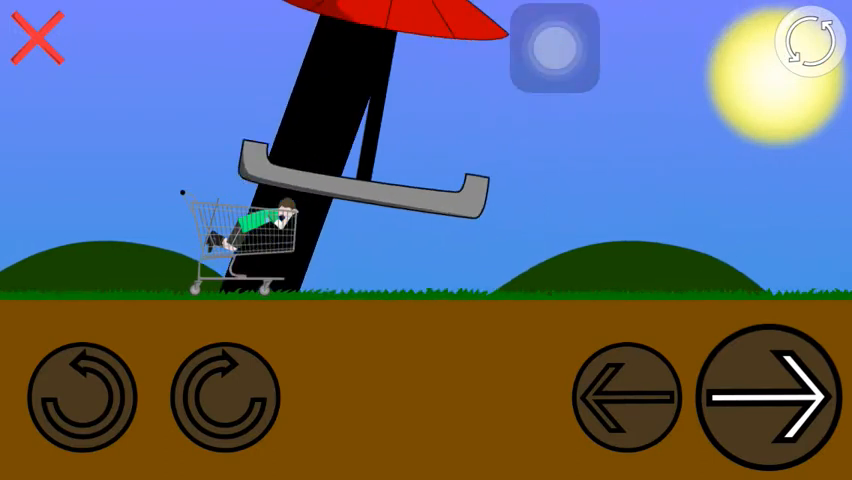
# Step: Keep ramming under the umbrella structure until Game 2 ends in YOU LOSE
pyautogui.click(82, 396)
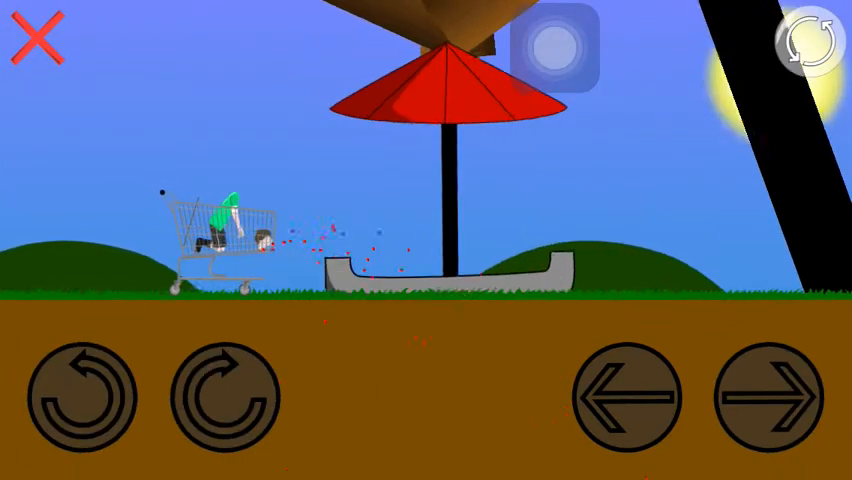
pyautogui.click(766, 396)
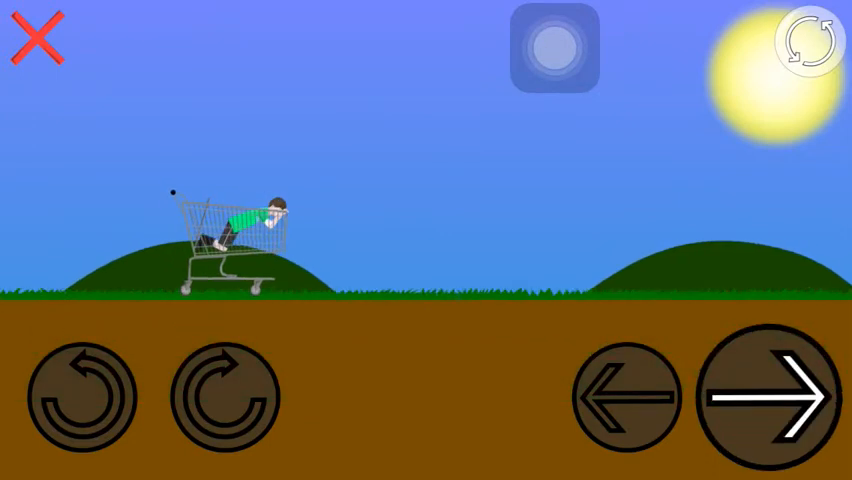
pyautogui.click(768, 396)
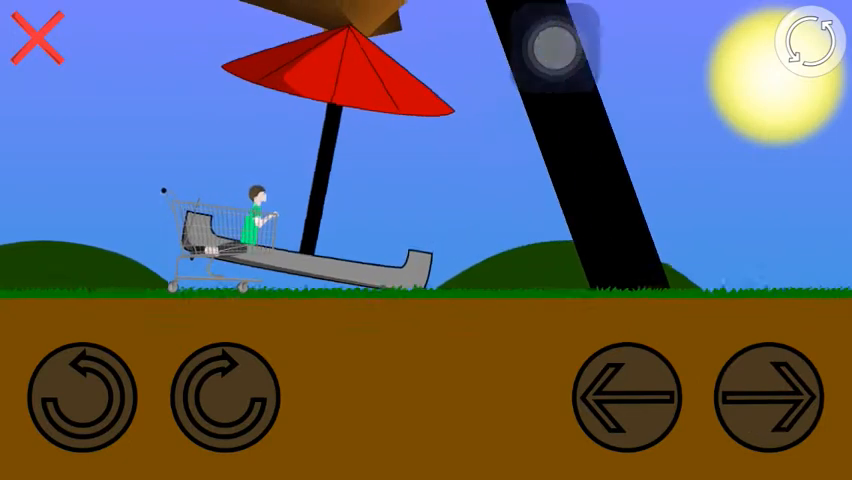
pyautogui.click(768, 396)
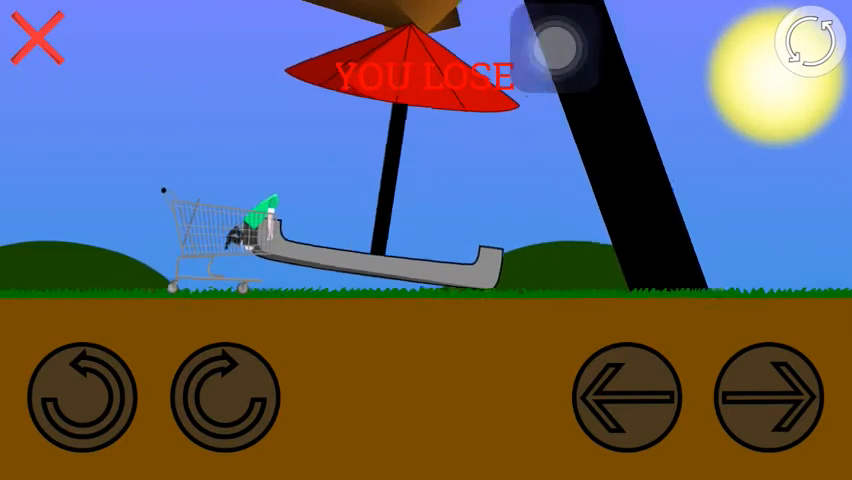
pyautogui.click(770, 396)
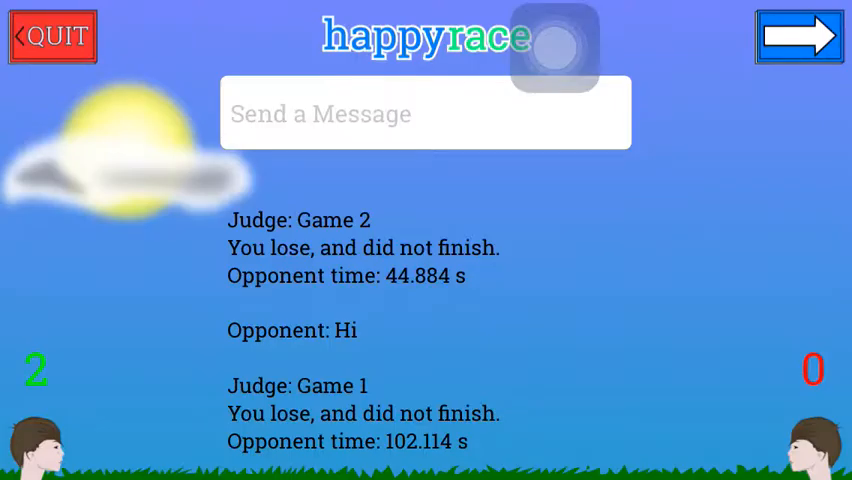
# Step: Send the opponent the chat message 'Hahah' after the Game 2 loss
pyautogui.click(424, 112)
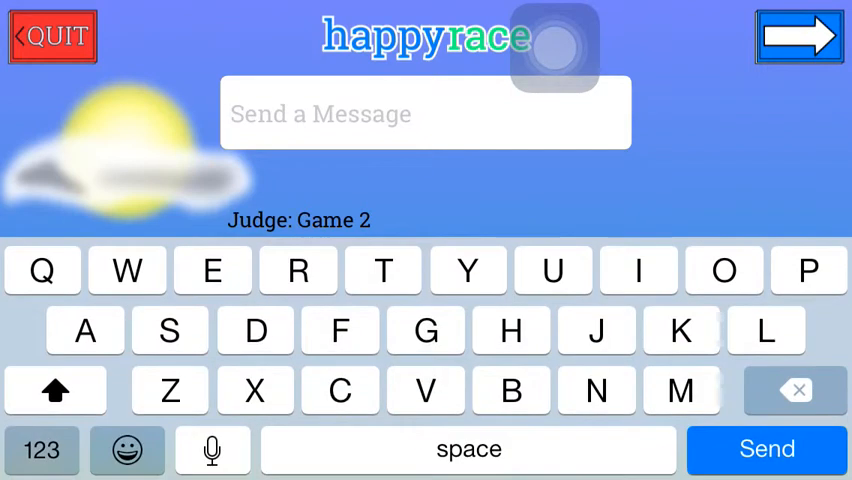
pyautogui.write('Hahah')
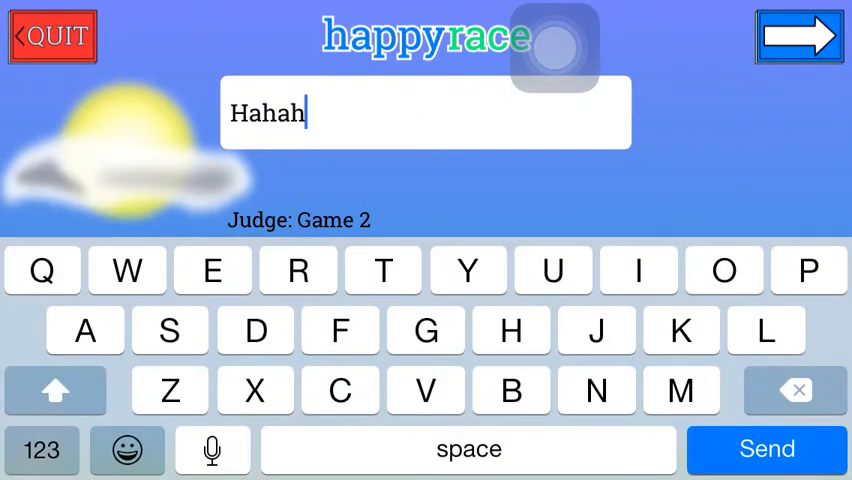
pyautogui.click(768, 448)
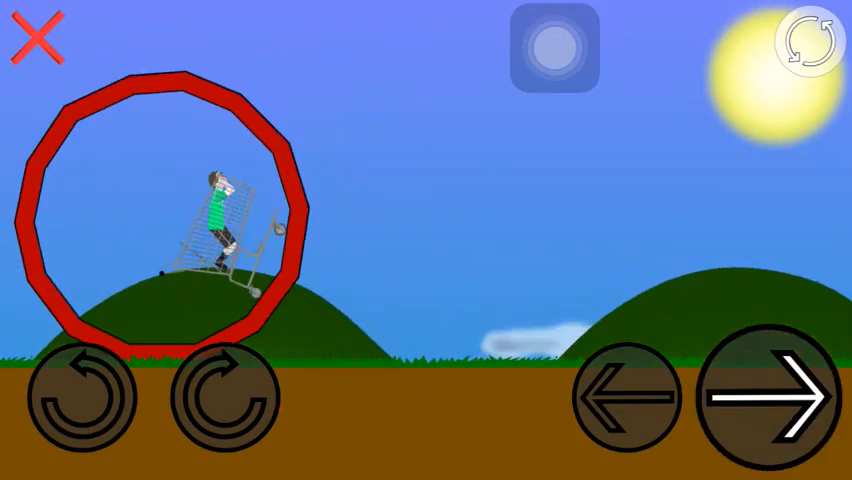
# Step: Drive through the loop level until Game 3 is lost, then continue to the fourth race
pyautogui.click(224, 396)
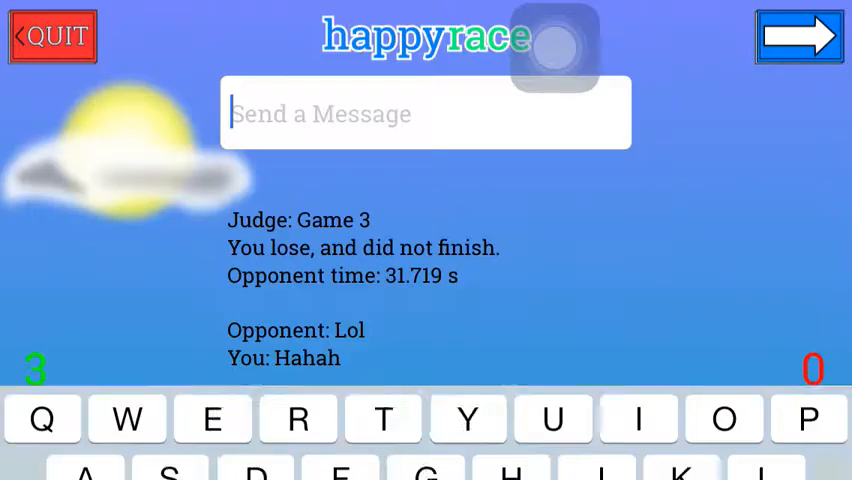
pyautogui.click(424, 112)
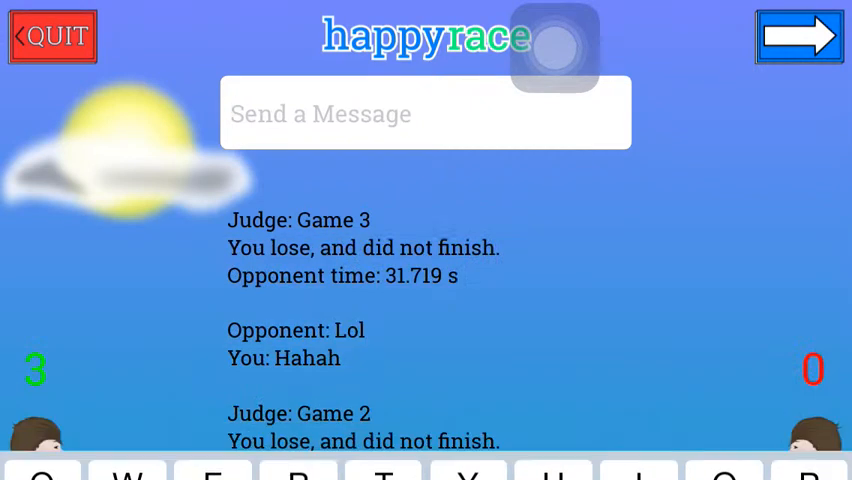
pyautogui.click(800, 36)
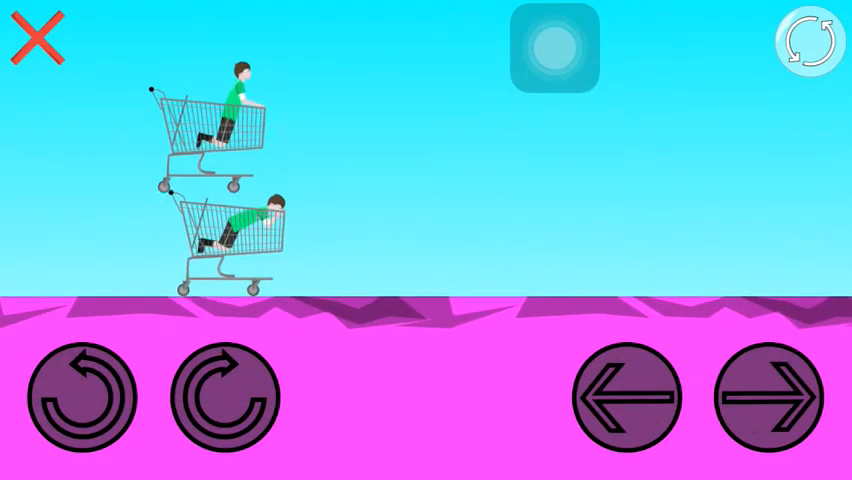
# Step: Ride across the pink level until the rider is thrown over the rainbow spikes, then restart
pyautogui.click(776, 398)
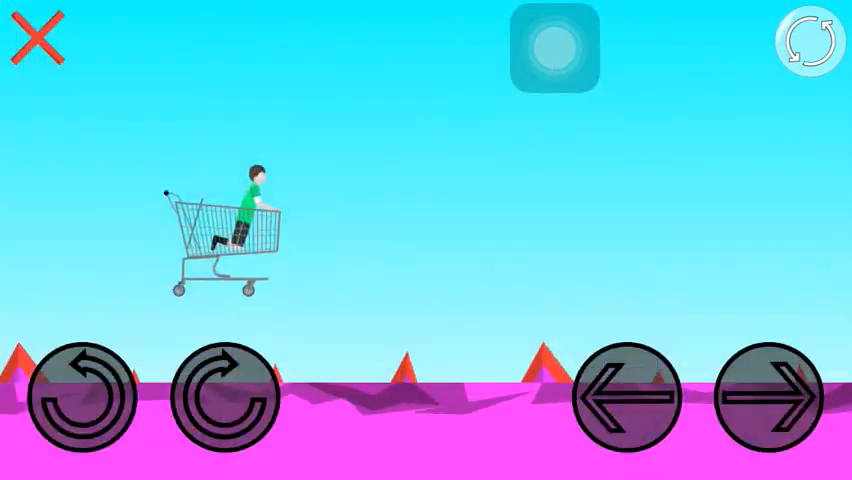
pyautogui.click(768, 396)
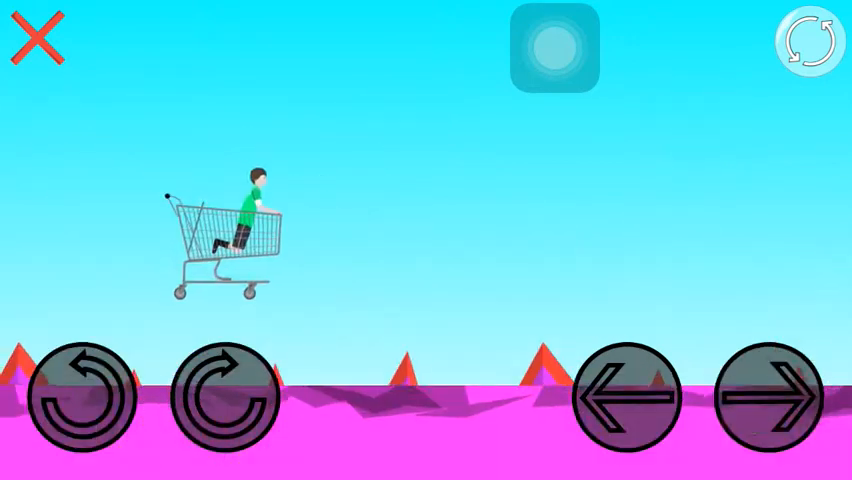
pyautogui.click(768, 396)
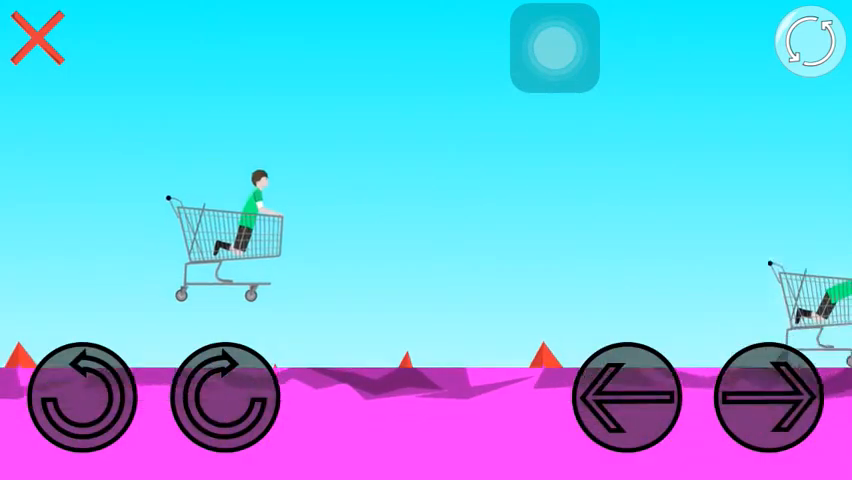
pyautogui.click(768, 396)
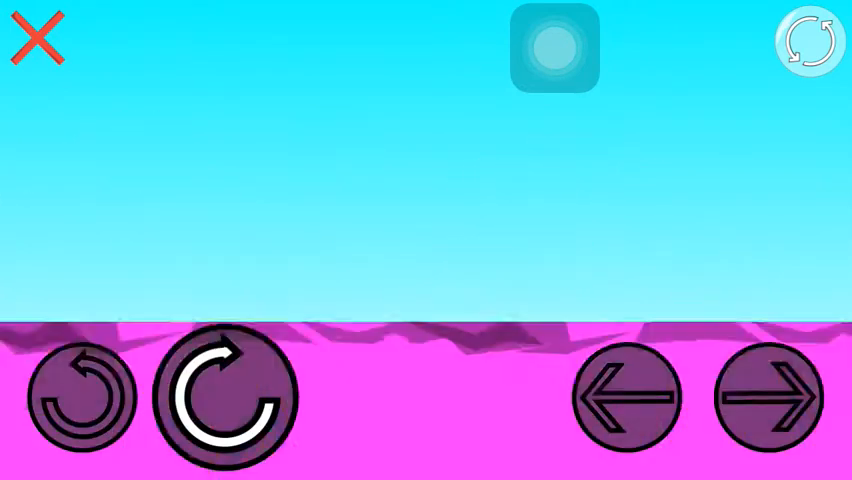
pyautogui.click(768, 396)
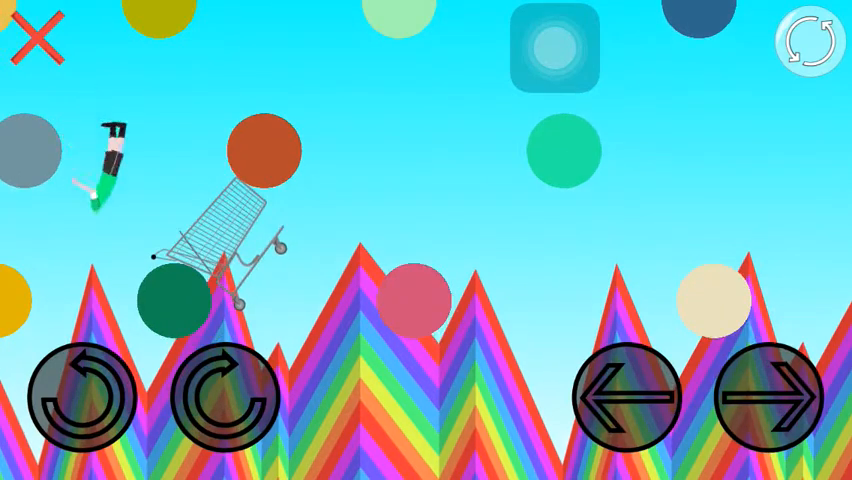
pyautogui.click(772, 396)
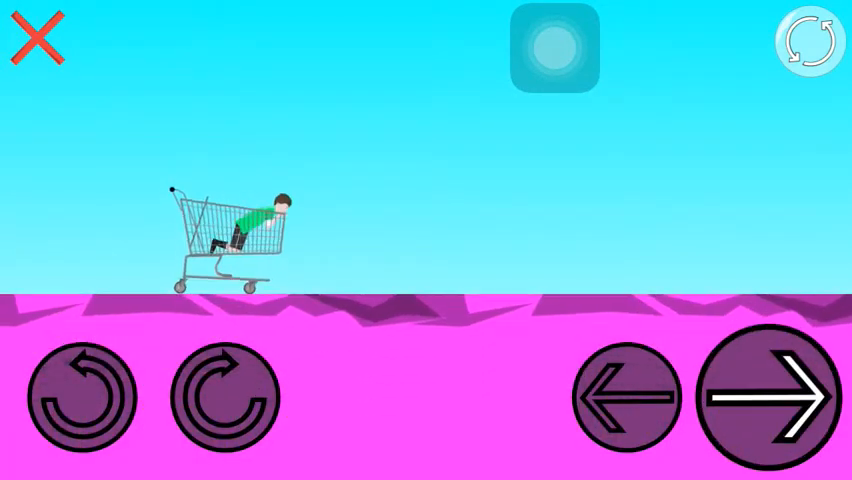
# Step: Accelerate over the rainbow spikes again, wipe out, and reverse the cart back
pyautogui.click(768, 396)
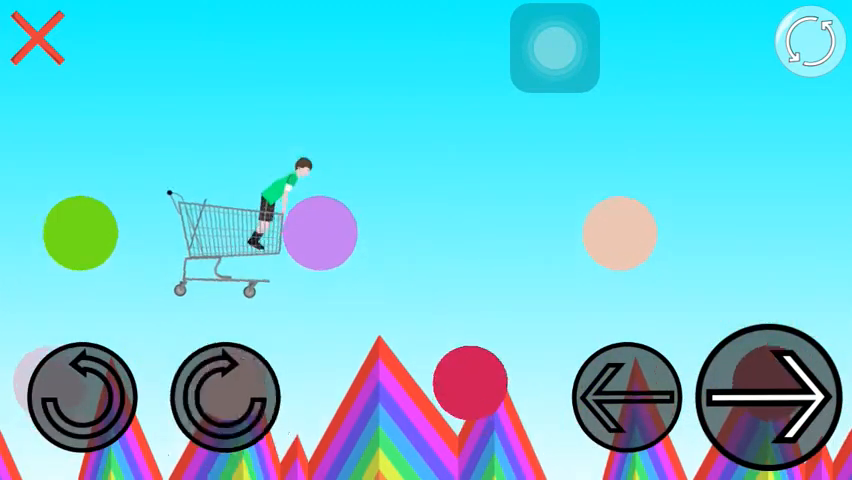
pyautogui.click(768, 400)
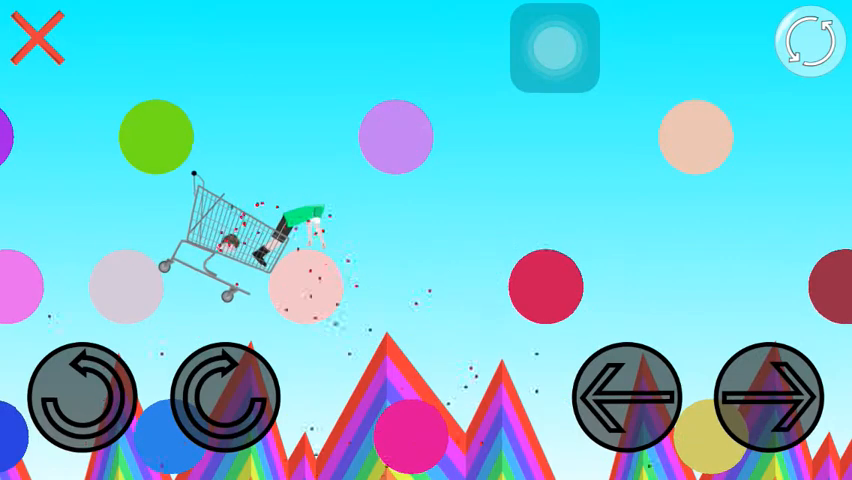
pyautogui.click(768, 398)
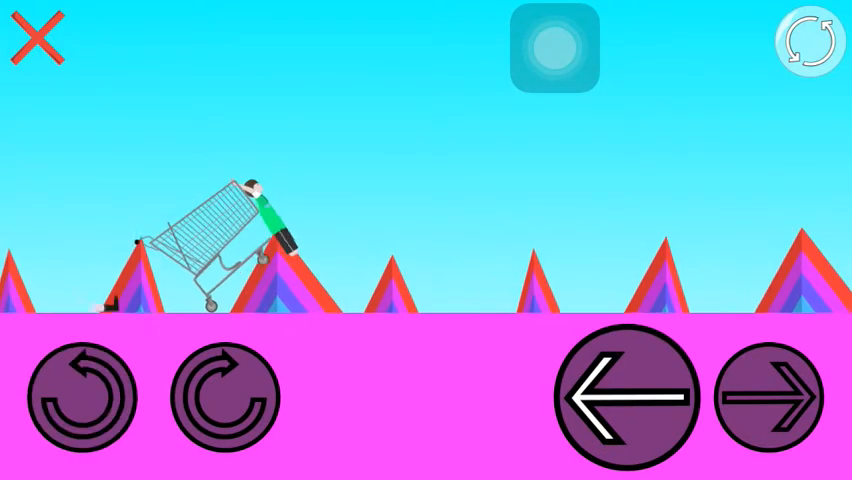
pyautogui.click(84, 396)
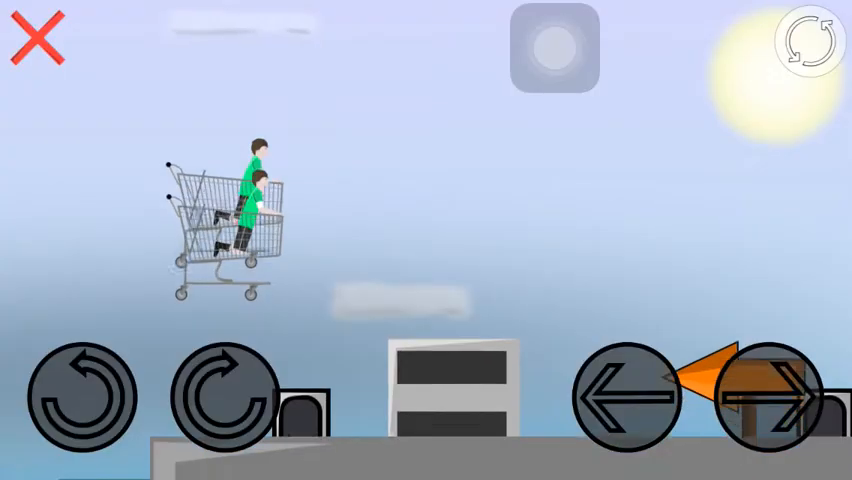
# Step: Drive left across the rooftops past the orange sign until the rider falls at the curved ramp
pyautogui.click(768, 396)
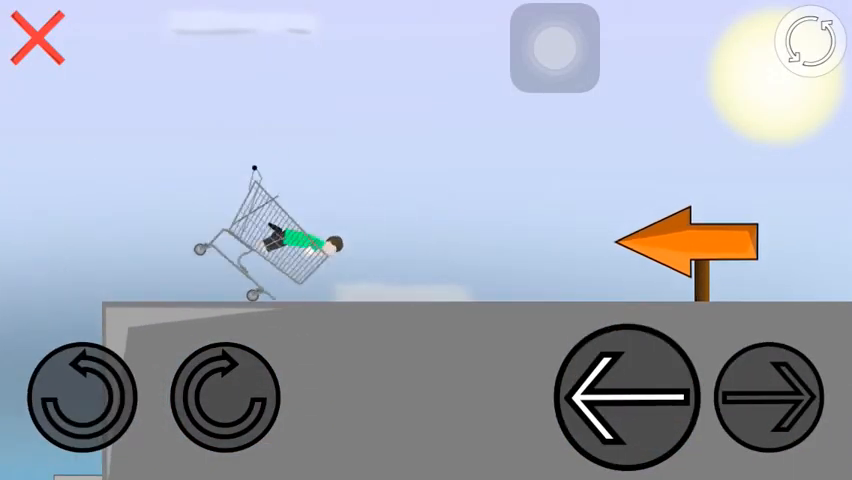
pyautogui.click(766, 396)
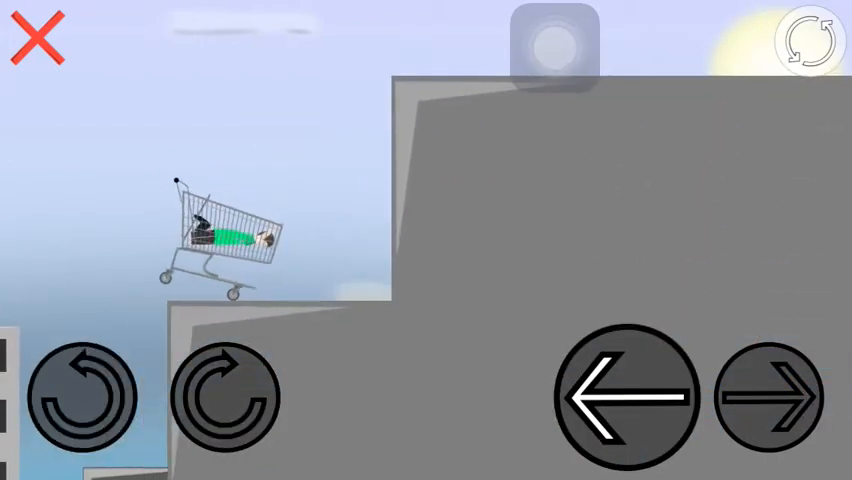
pyautogui.click(224, 396)
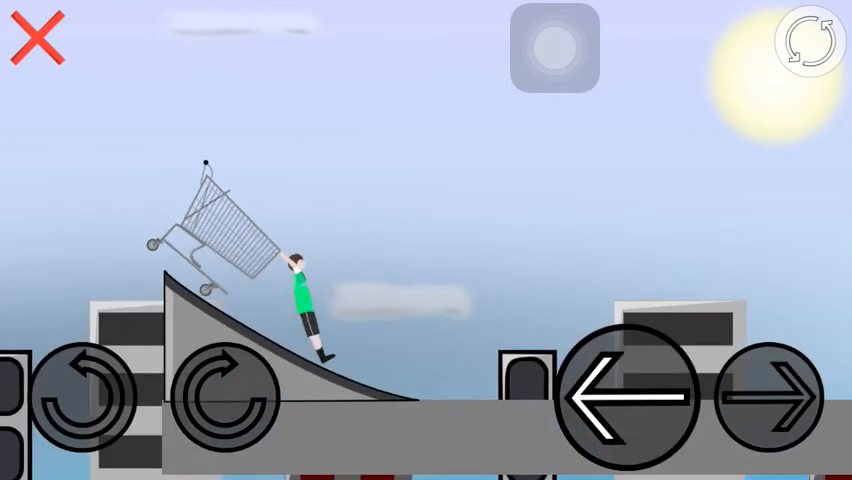
pyautogui.click(224, 400)
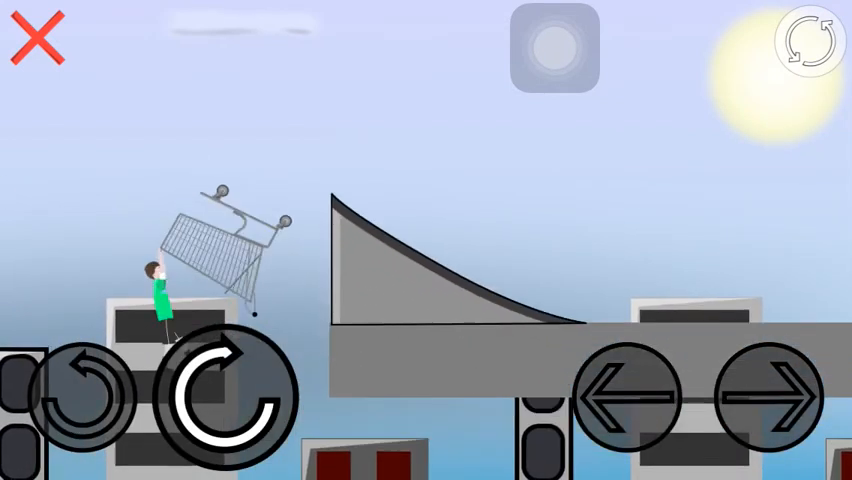